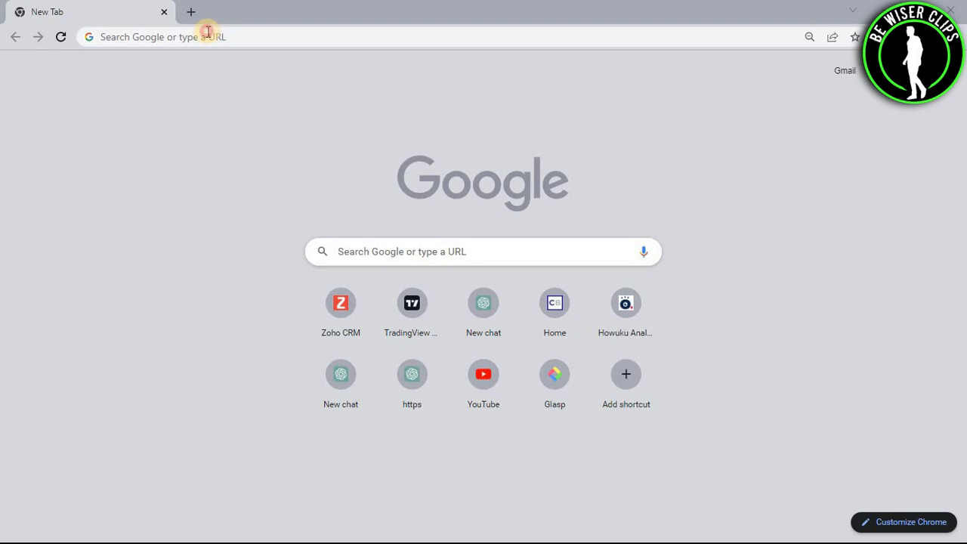
- Search for 'zoho crm' and open the official Zoho CRM website from the results
type("zoho crm")
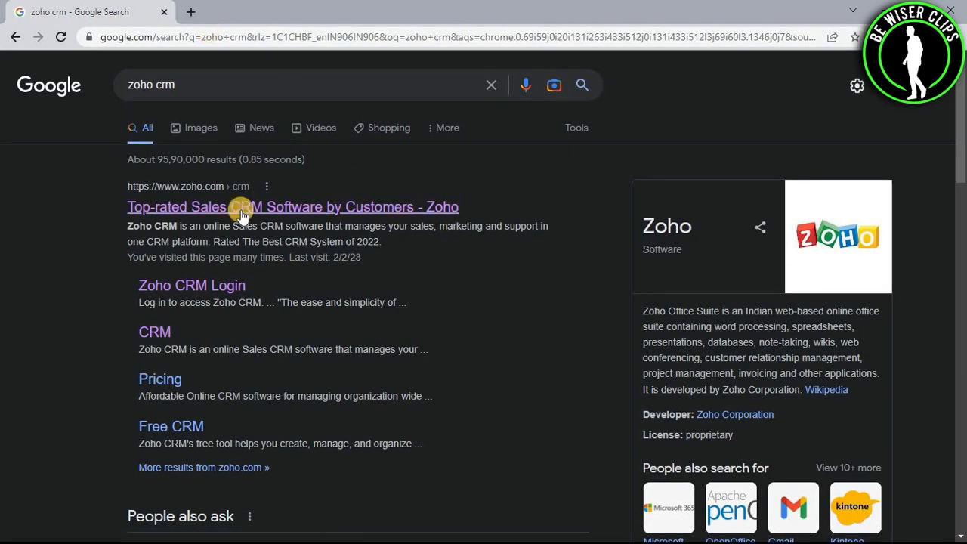
left_click(293, 206)
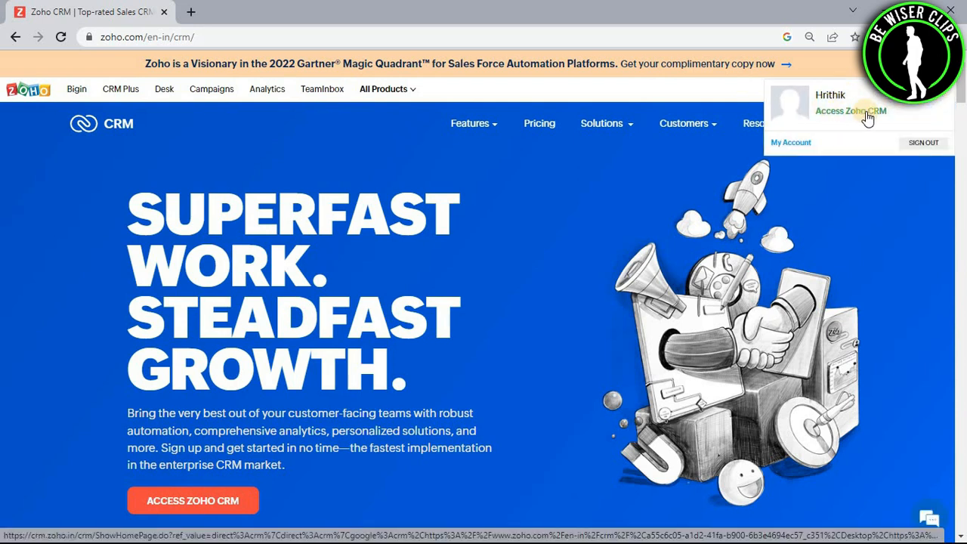
- Enter the Zoho CRM account via Access Zoho CRM
left_click(851, 111)
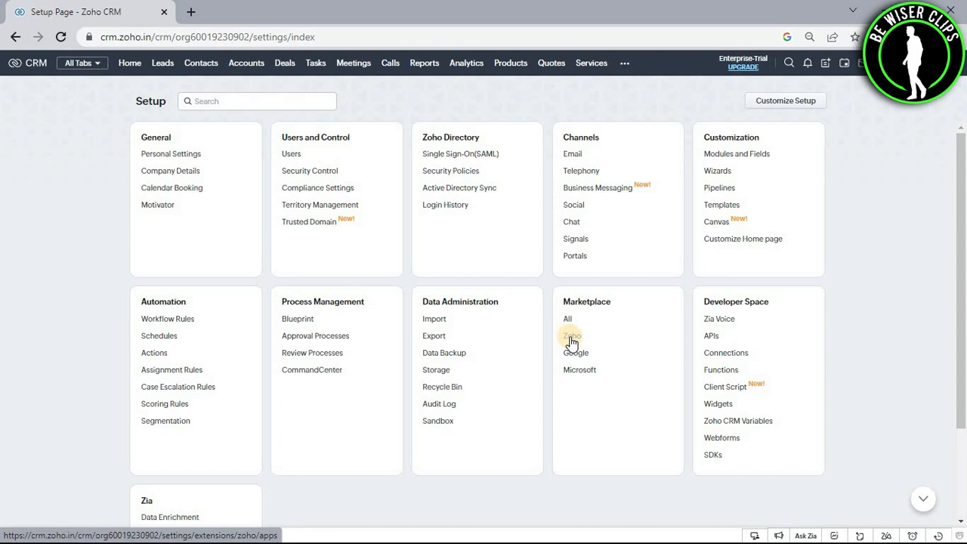
- Filter Marketplace extensions to Zoho and open the Zoho Contracts extension details
left_click(572, 336)
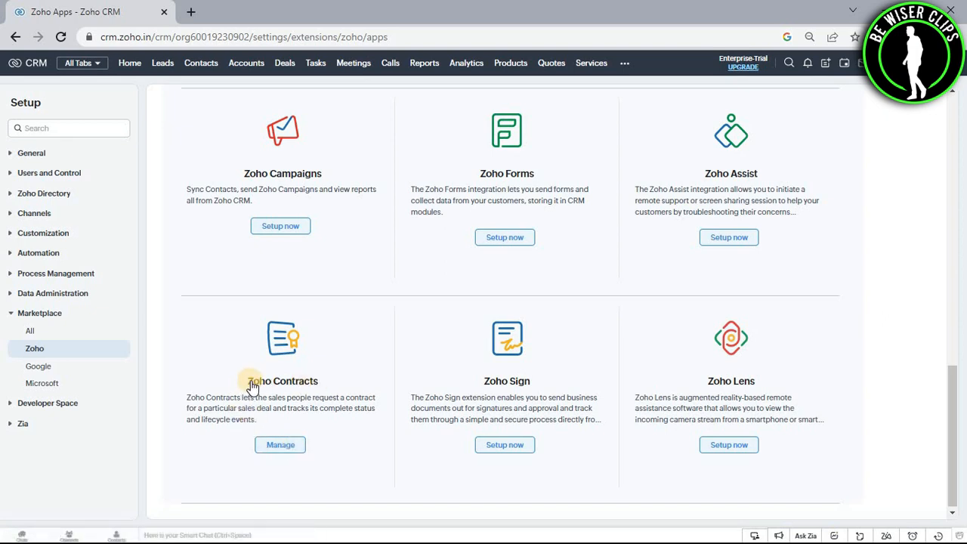
left_click(281, 444)
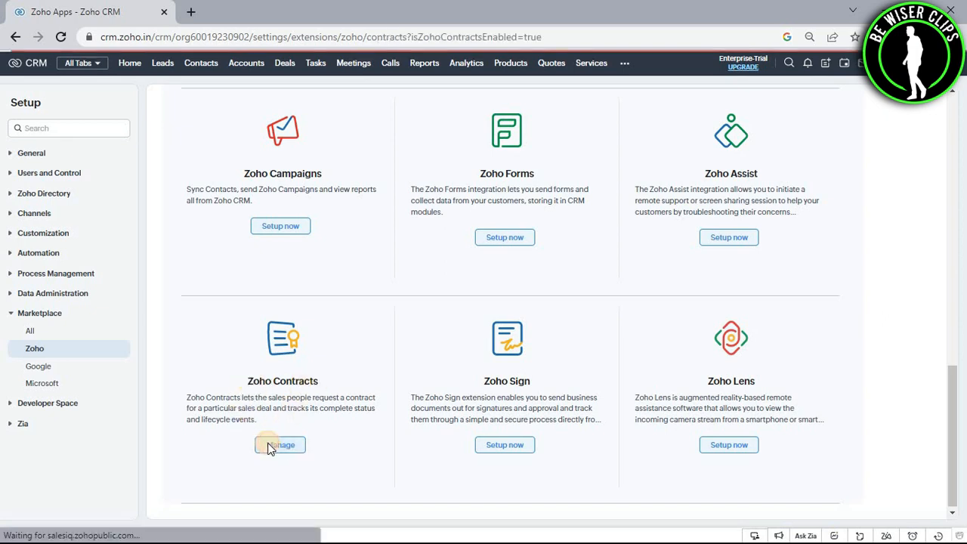
left_click(281, 445)
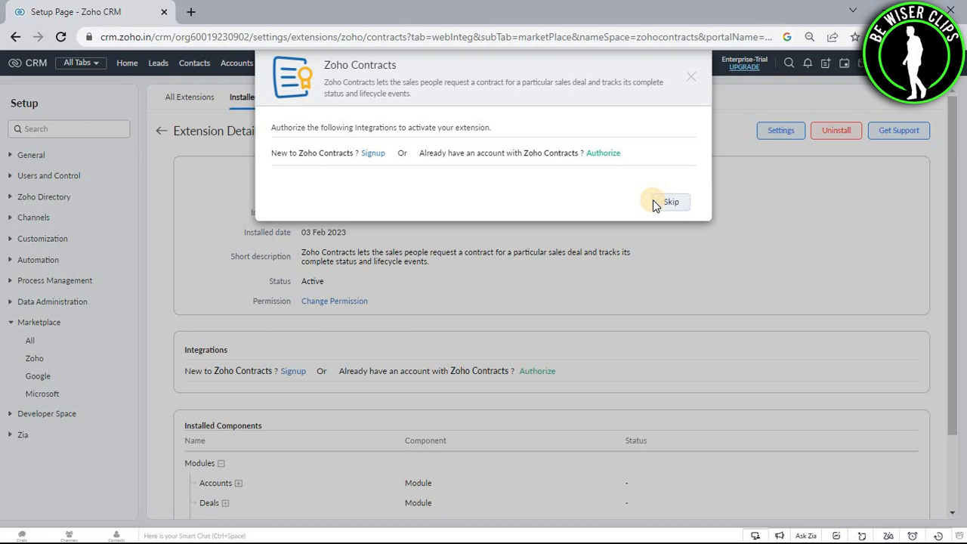
- Skip the signup popup, authorize Zoho Contracts, and accept the data access request
left_click(671, 202)
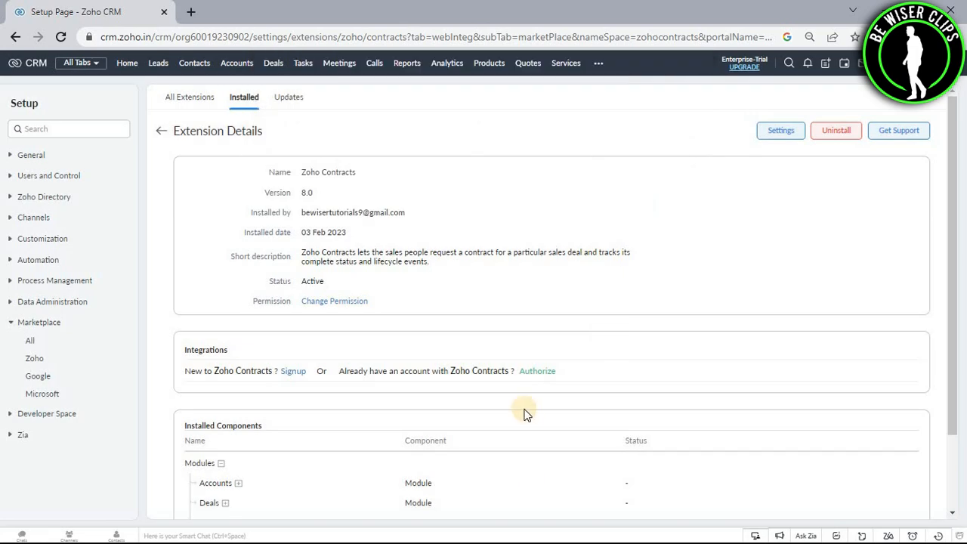
mouse_move(521, 375)
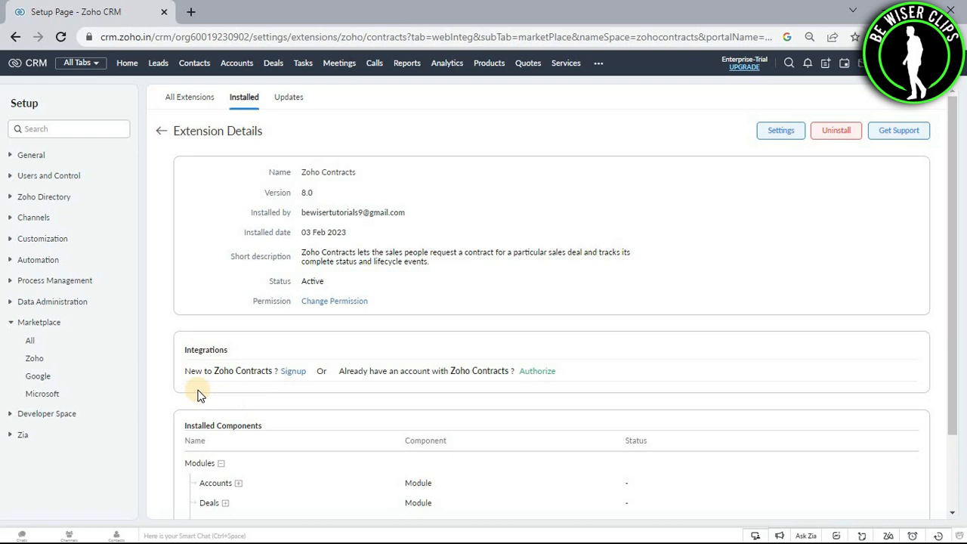
mouse_move(293, 370)
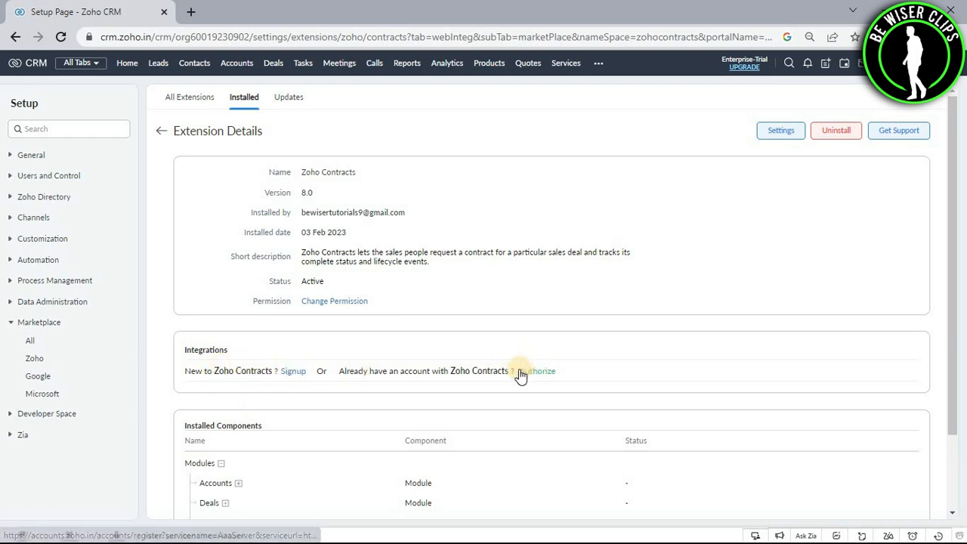
left_click(535, 370)
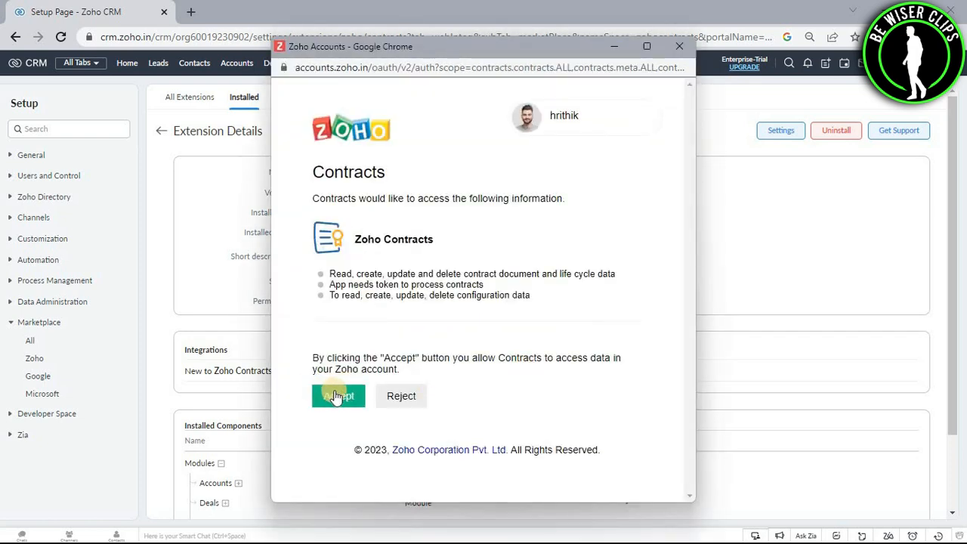
left_click(338, 395)
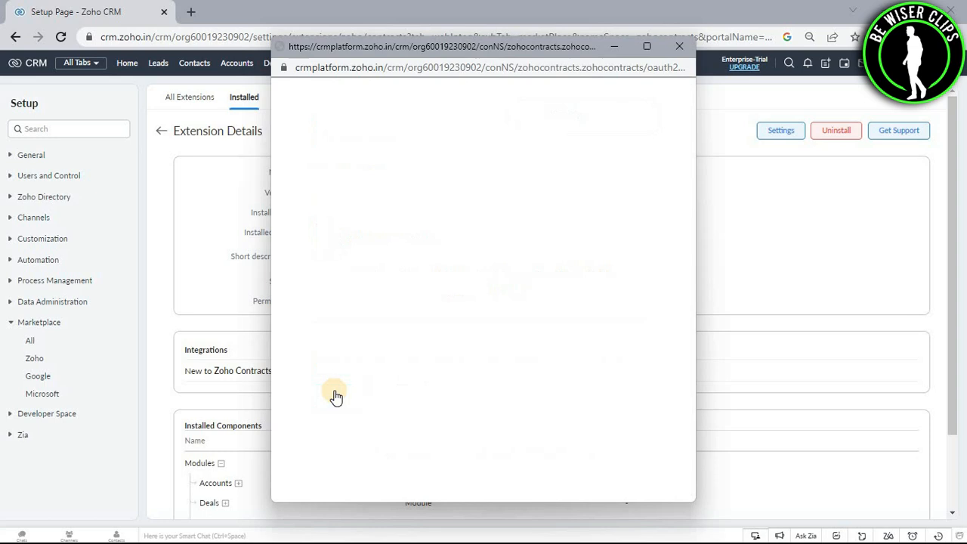